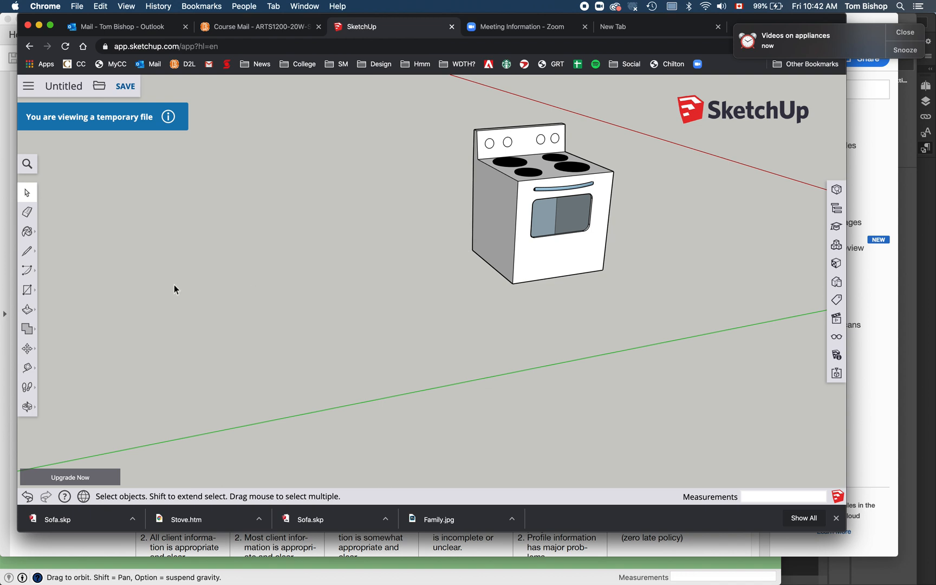
{"action": "mouse_move", "coordinate": [6, 301]}
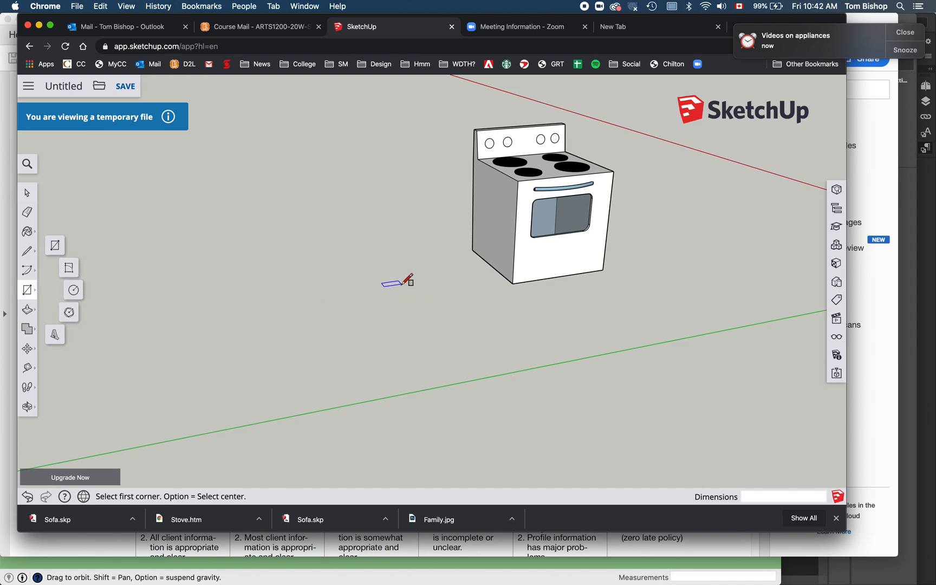
{"action": "mouse_move", "coordinate": [454, 223]}
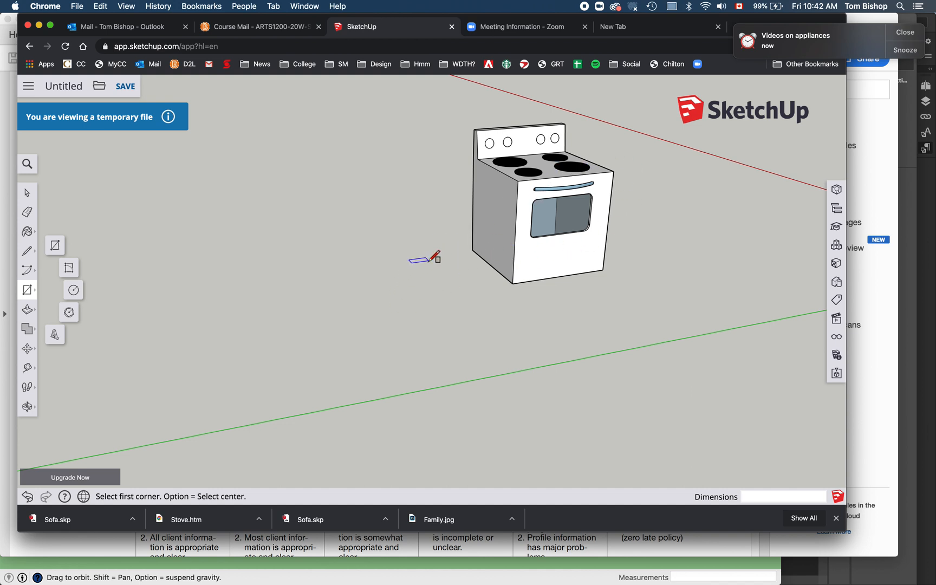
Draw the base rectangle on the ground for the second stove's body.
{"action": "left_click_drag", "start_coordinate": [434, 257], "coordinate": [368, 318]}
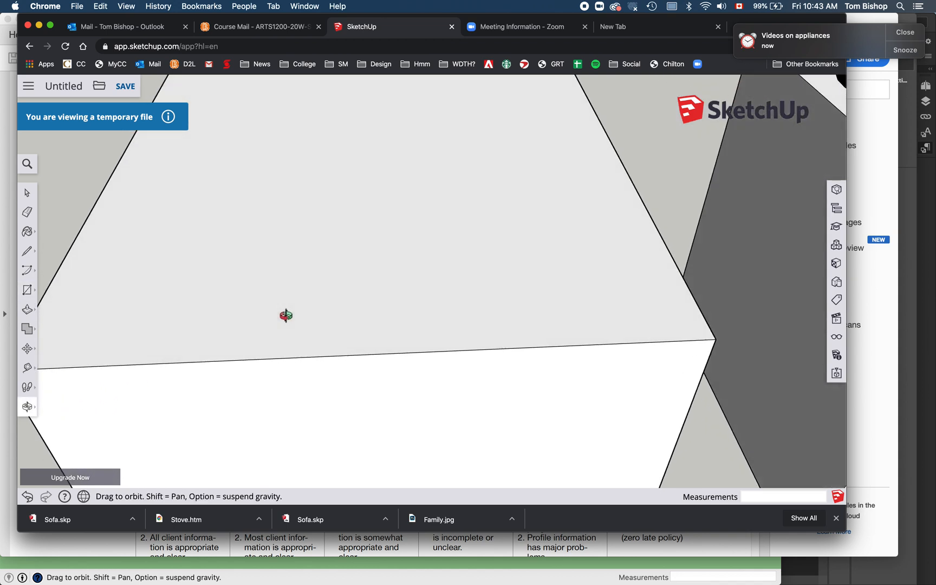
Draw a thin strip along the back of the box top and pull it up 10 inches.
{"action": "left_click_drag", "start_coordinate": [286, 316], "coordinate": [288, 339]}
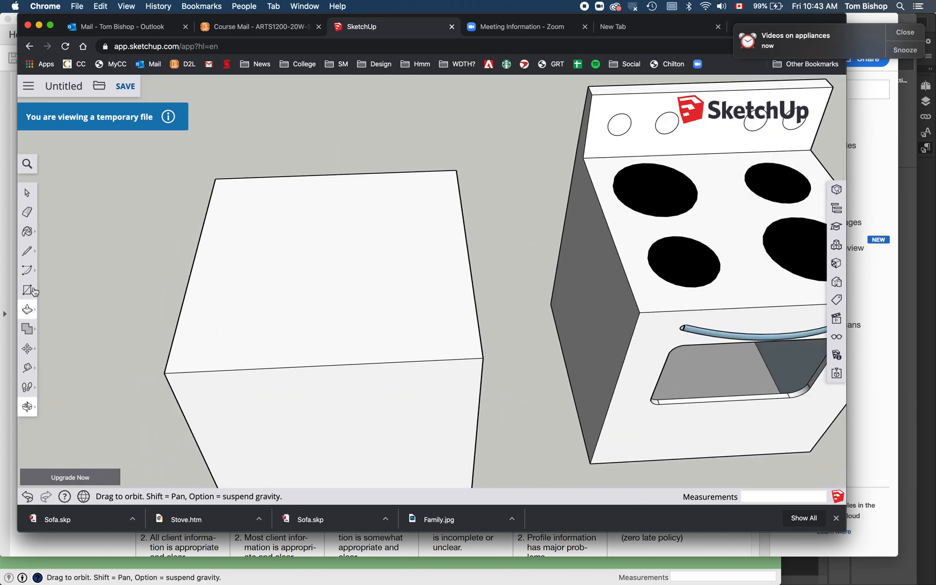
{"action": "left_click", "coordinate": [27, 289]}
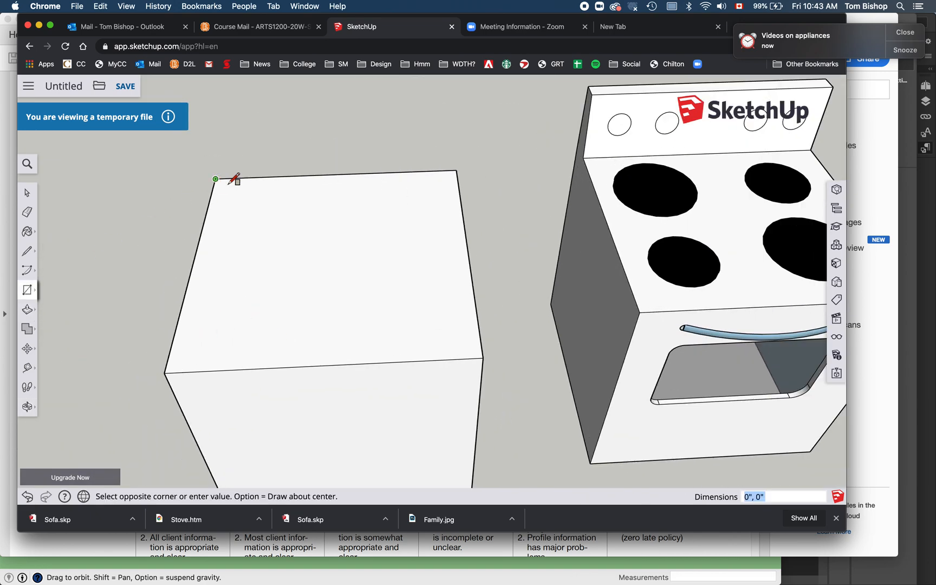
{"action": "left_click_drag", "start_coordinate": [215, 179], "coordinate": [465, 194]}
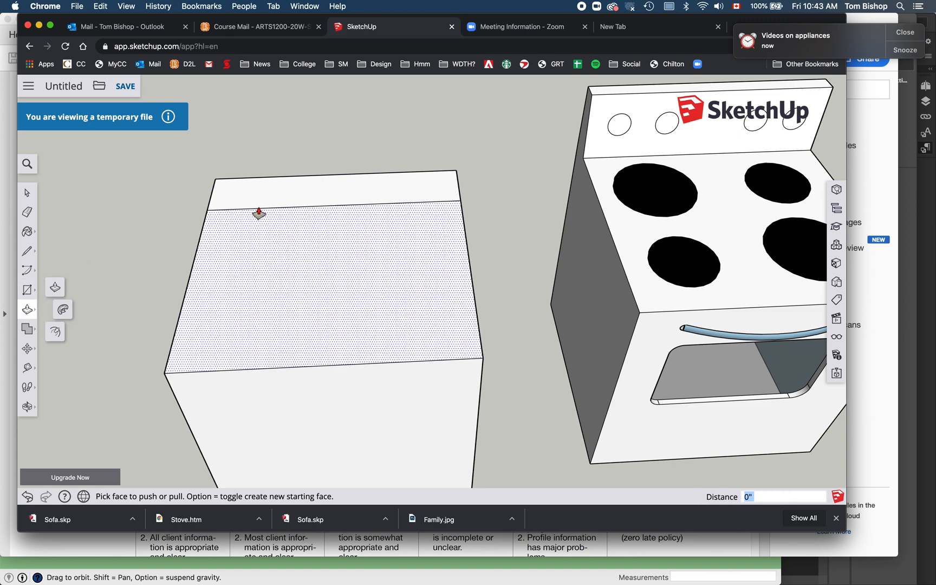
{"action": "left_click_drag", "start_coordinate": [257, 213], "coordinate": [281, 166]}
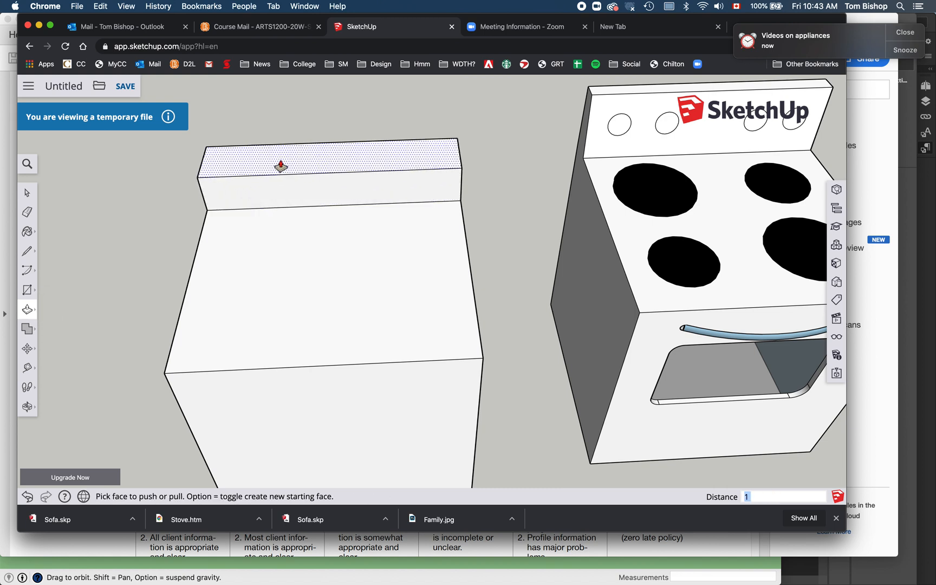
{"action": "left_click_drag", "start_coordinate": [279, 167], "coordinate": [280, 125]}
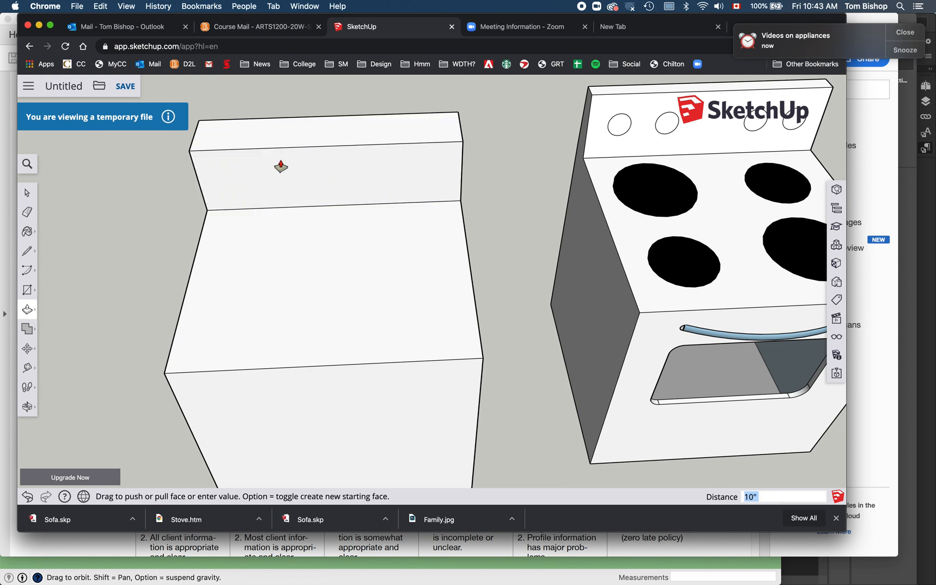
{"action": "mouse_move", "coordinate": [65, 380]}
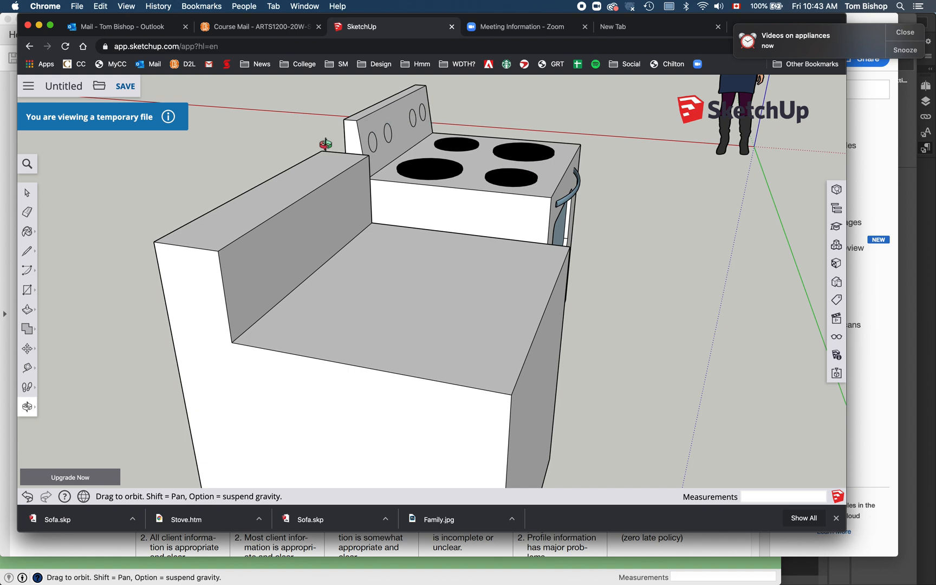
Move the backsplash's top front edge 3 inches toward the back to slope it.
{"action": "left_click", "coordinate": [26, 192]}
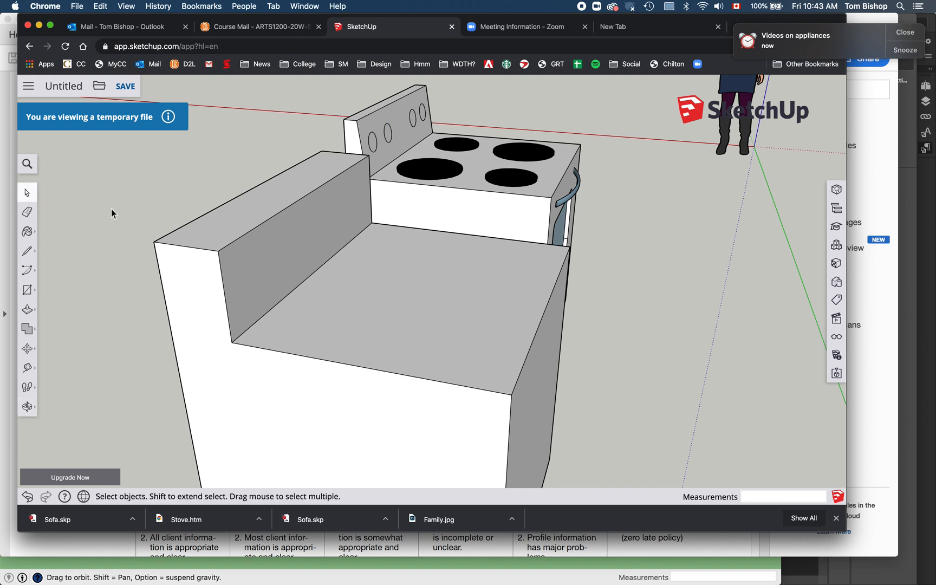
{"action": "left_click", "coordinate": [253, 232]}
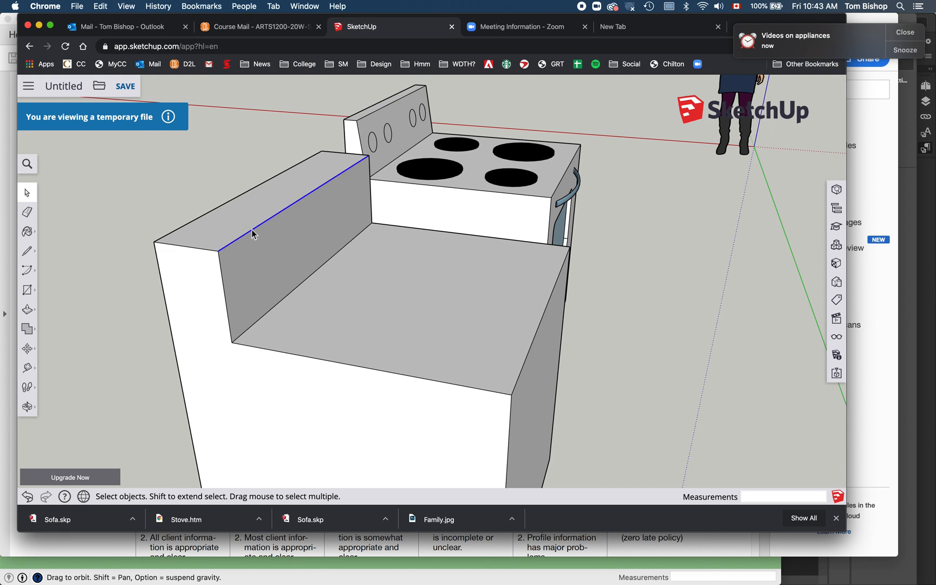
{"action": "left_click", "coordinate": [27, 348]}
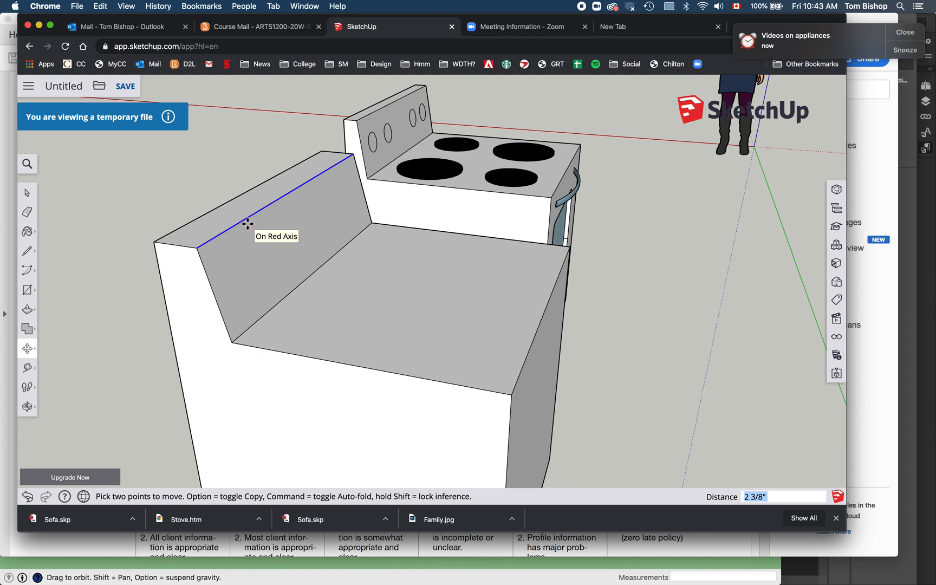
{"action": "type", "text": "3"}
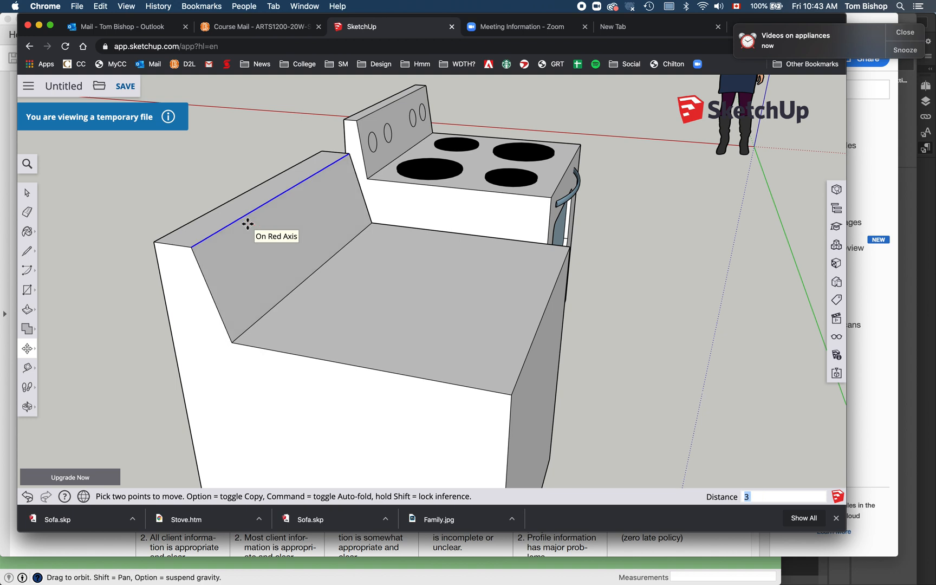
{"action": "mouse_move", "coordinate": [146, 351]}
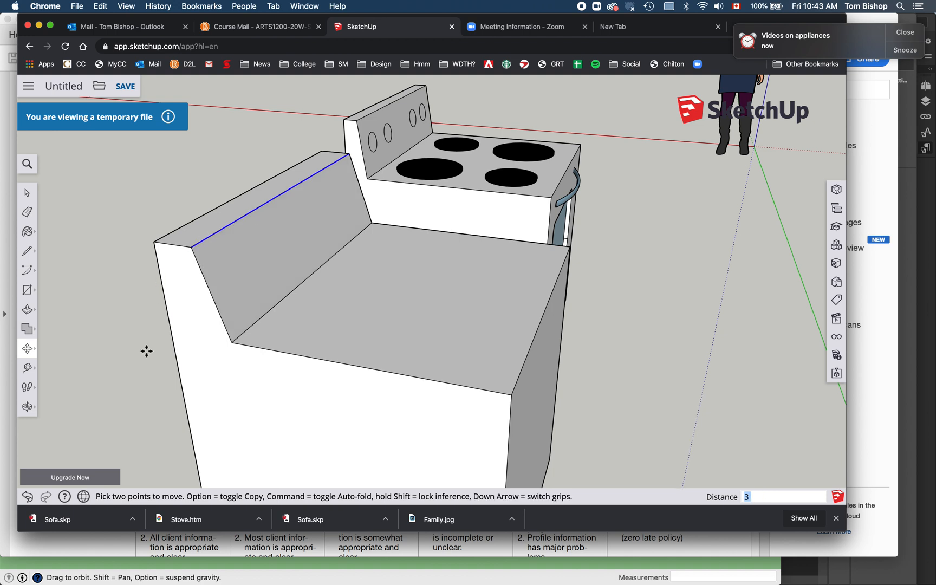
{"action": "mouse_move", "coordinate": [582, 359]}
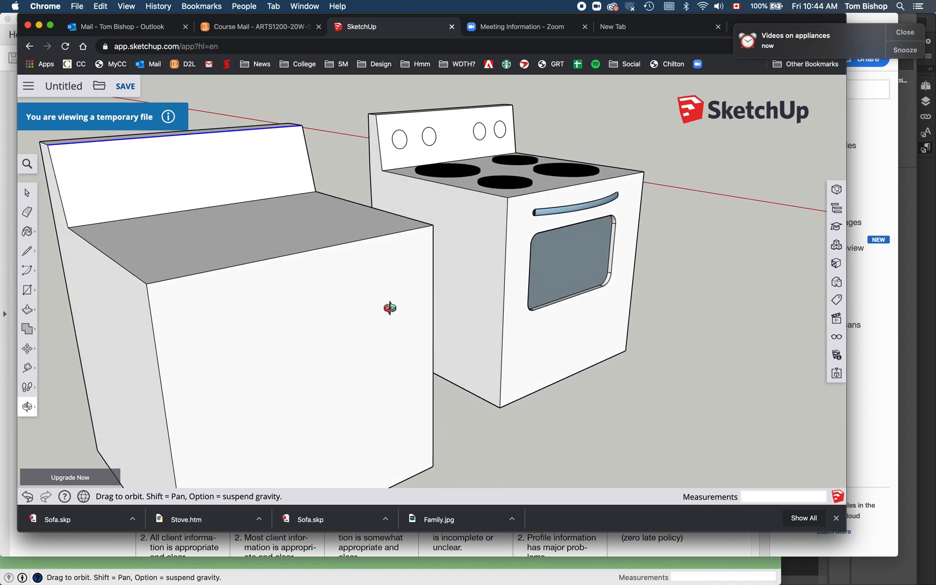
{"action": "mouse_move", "coordinate": [467, 130]}
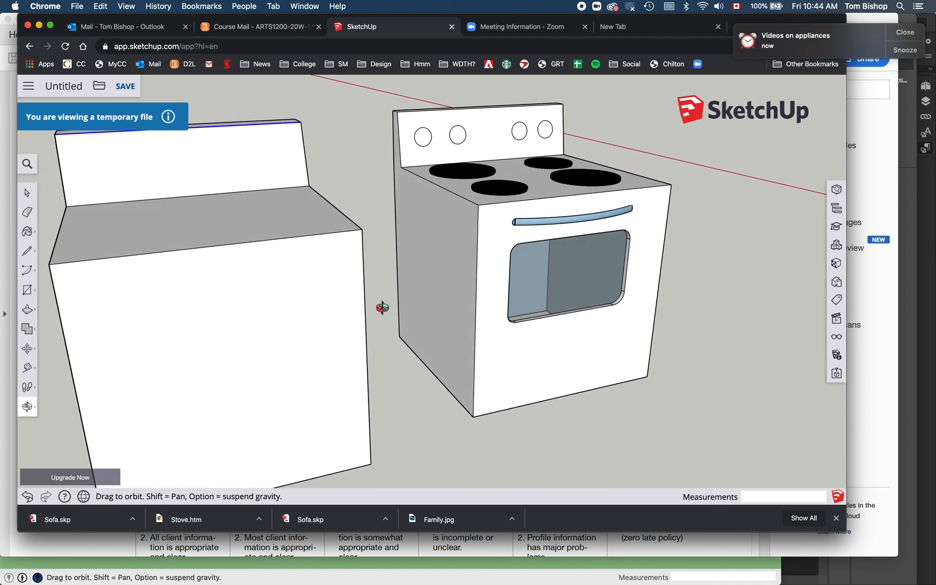
Draw a door-sized rectangle on the front face of the new box as the oven window.
{"action": "left_click_drag", "start_coordinate": [383, 306], "coordinate": [588, 227]}
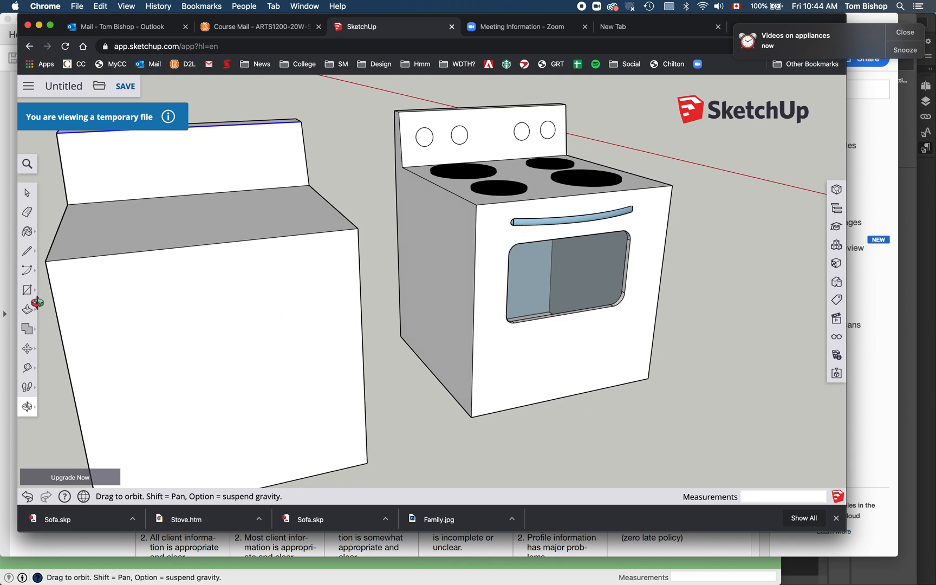
{"action": "left_click", "coordinate": [26, 290]}
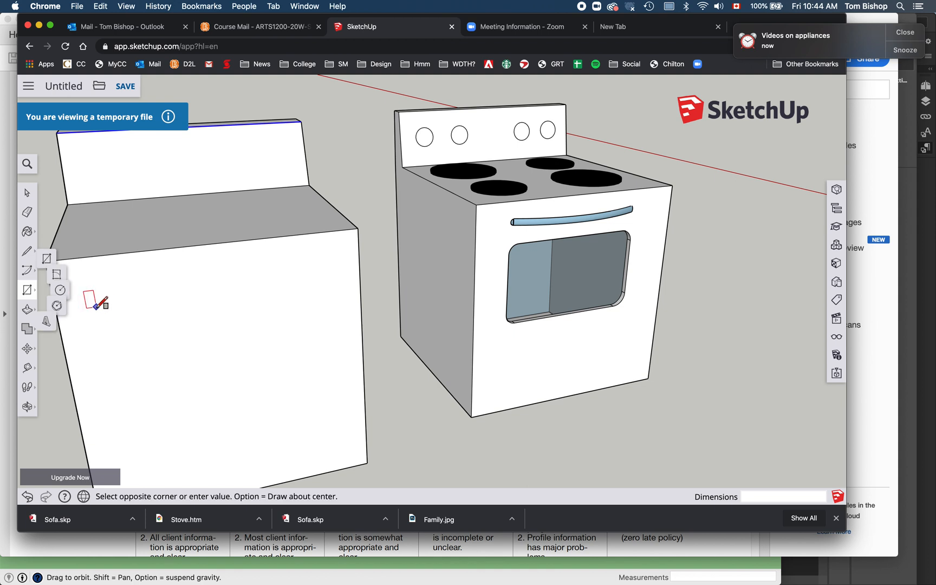
{"action": "left_click_drag", "start_coordinate": [95, 306], "coordinate": [328, 379]}
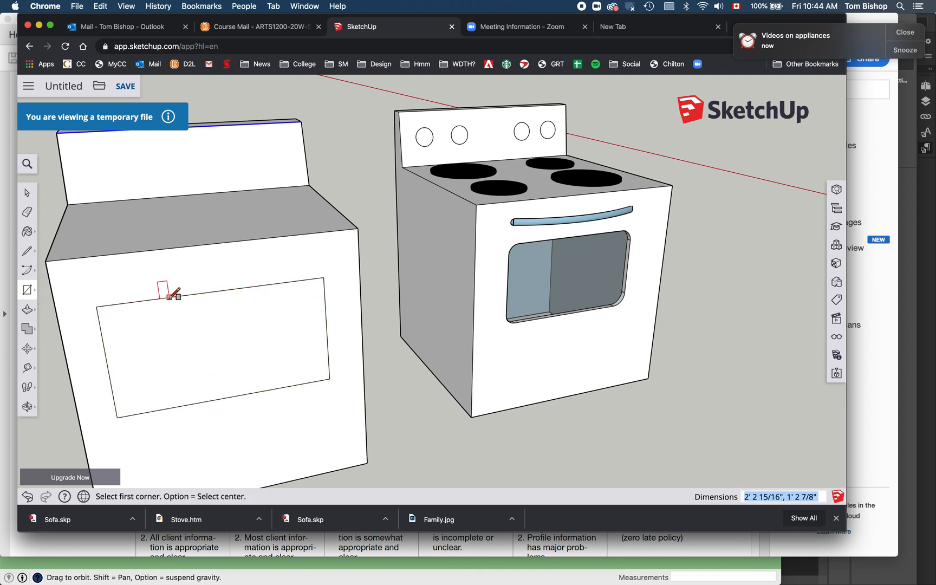
{"action": "left_click", "coordinate": [27, 270]}
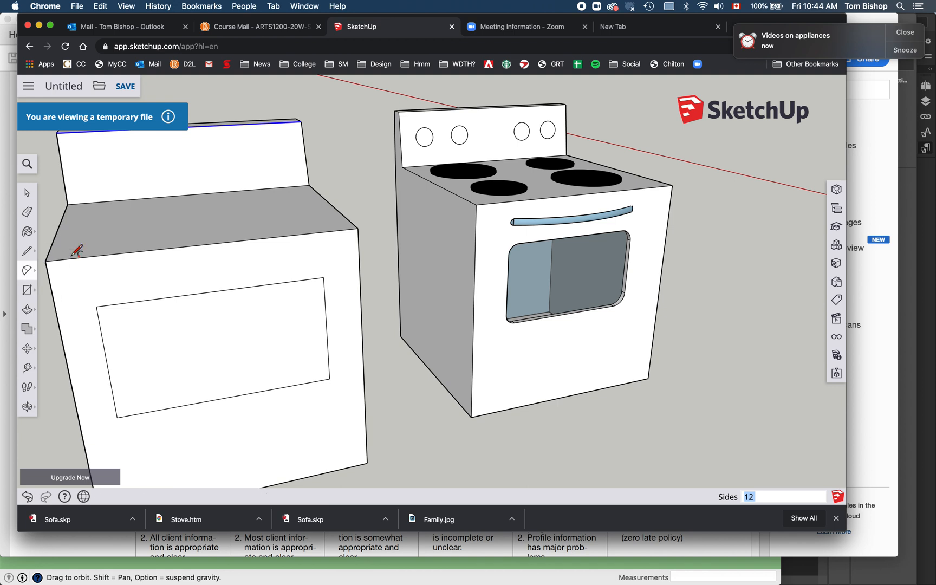
{"action": "mouse_move", "coordinate": [101, 328]}
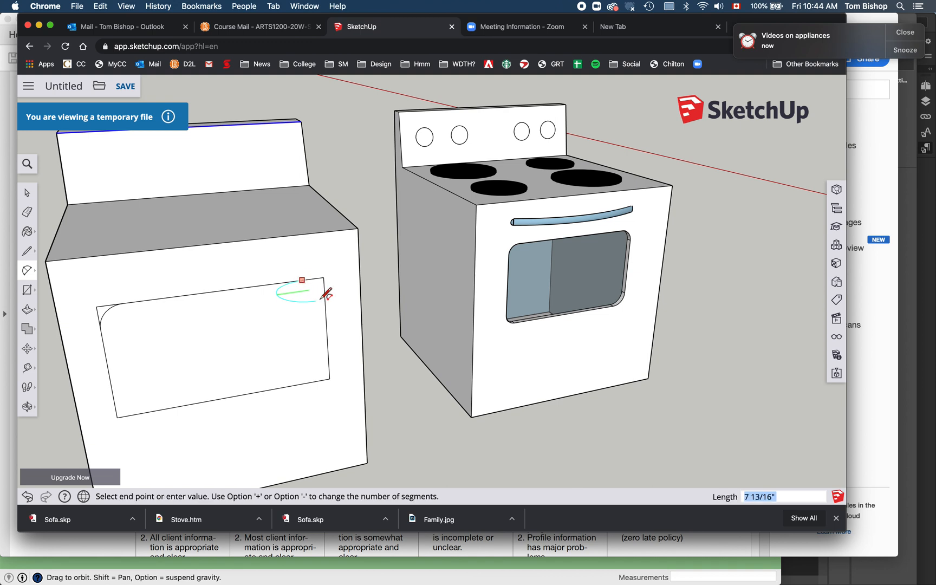
Fillet the window rectangle's corners with 2-Point Arcs, starting at the upper right.
{"action": "left_click", "coordinate": [320, 291]}
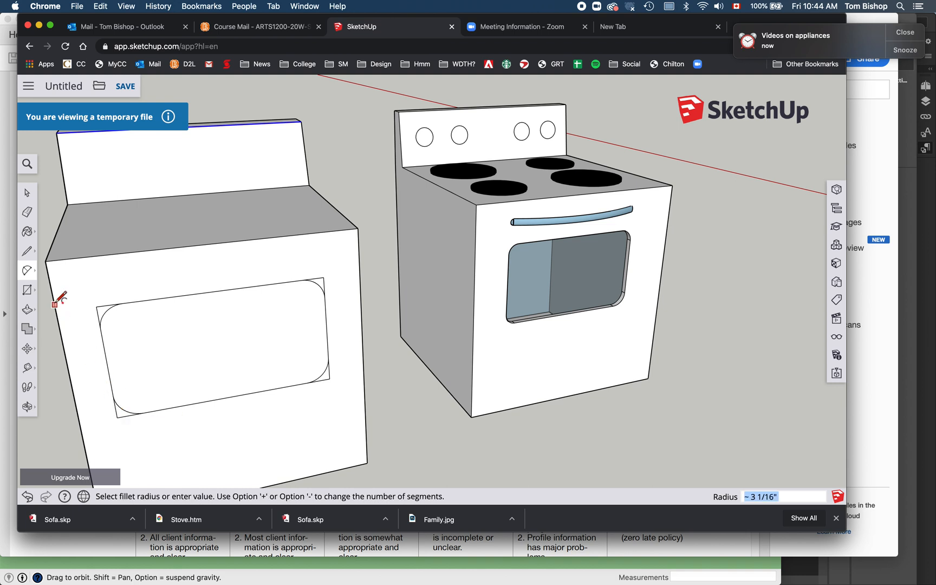
{"action": "left_click", "coordinate": [27, 191]}
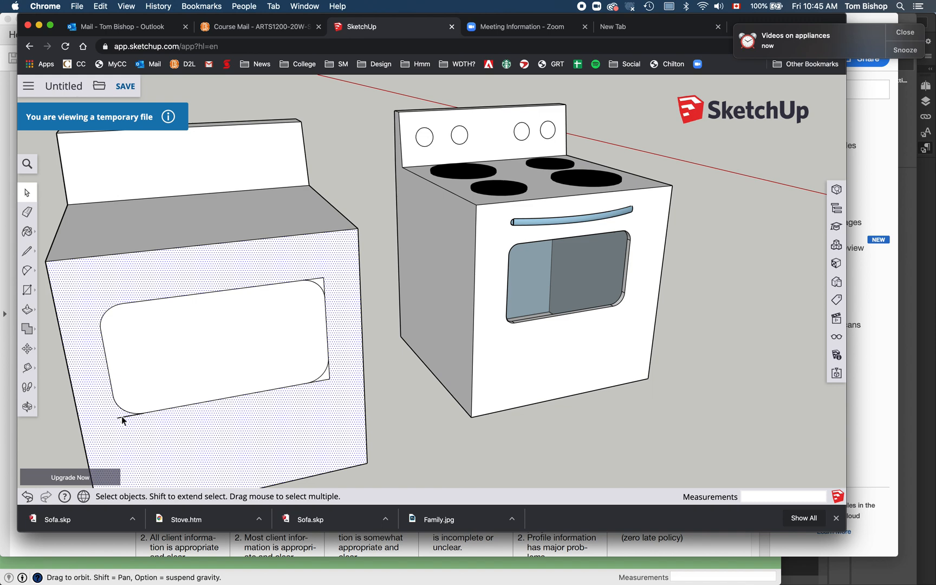
{"action": "mouse_move", "coordinate": [326, 289]}
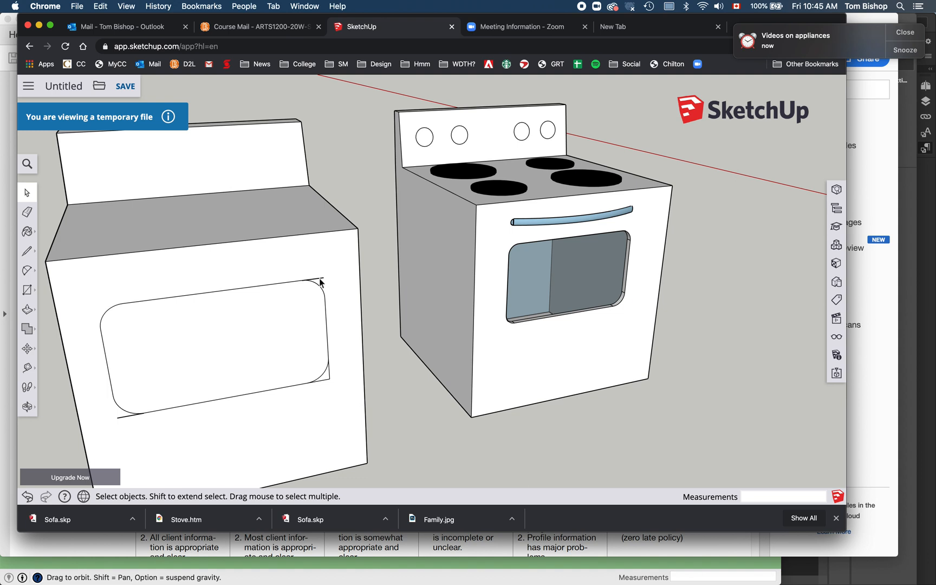
{"action": "mouse_move", "coordinate": [46, 352]}
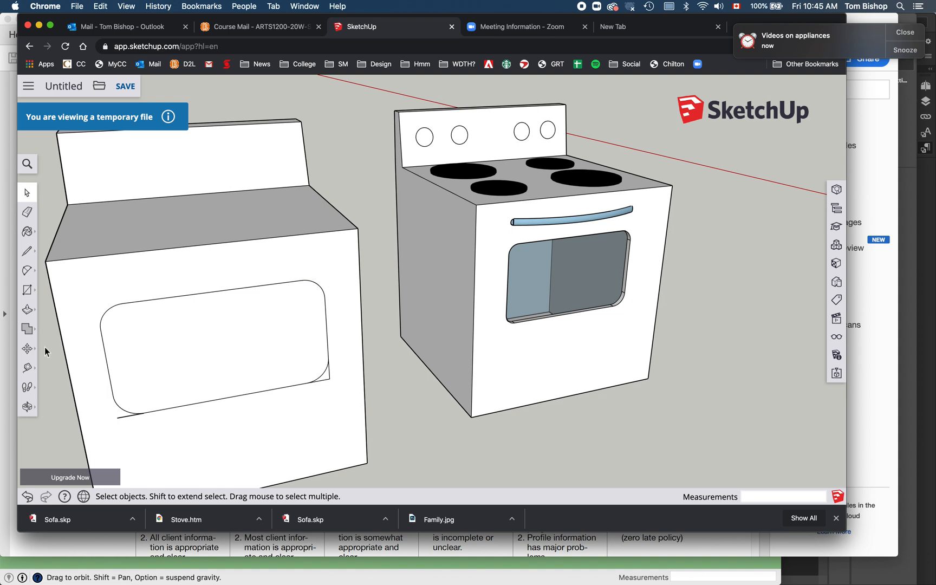
{"action": "mouse_move", "coordinate": [28, 311]}
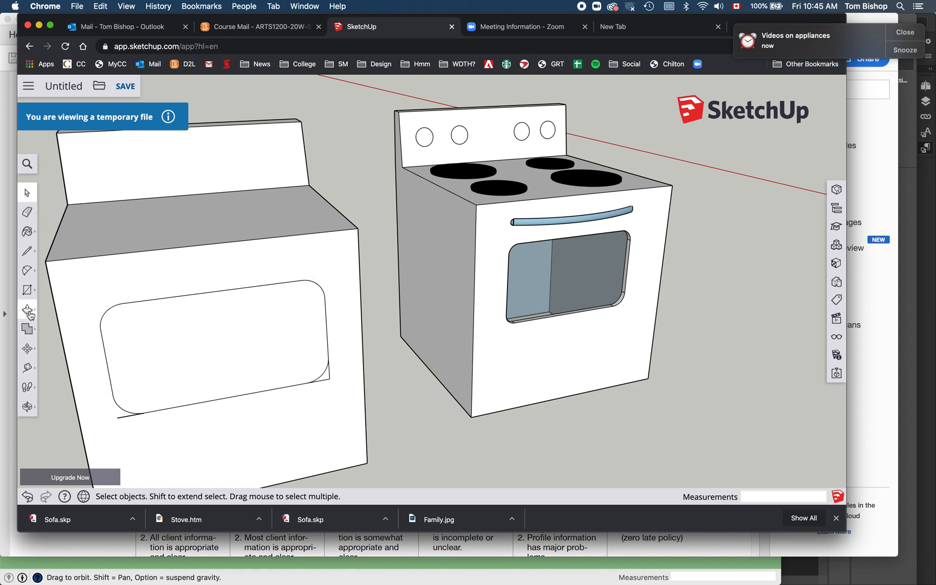
Push the rounded window face inward to recess it into the stove front.
{"action": "left_click", "coordinate": [28, 309]}
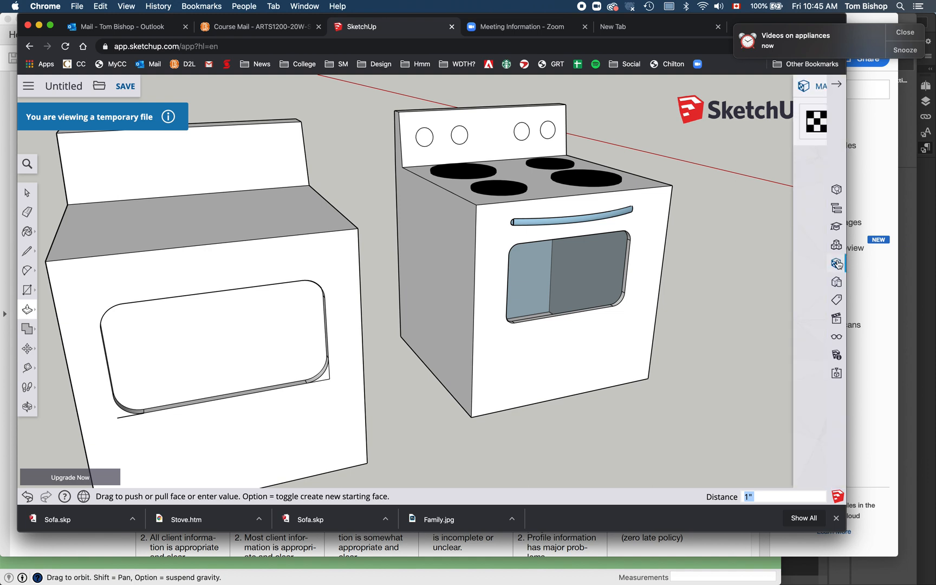
{"action": "left_click", "coordinate": [835, 262]}
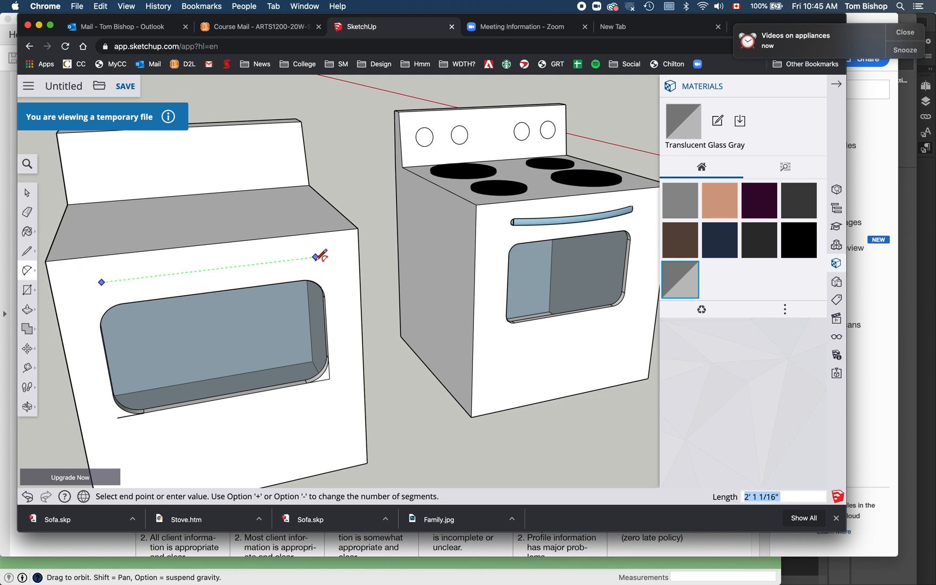
{"action": "mouse_move", "coordinate": [319, 257]}
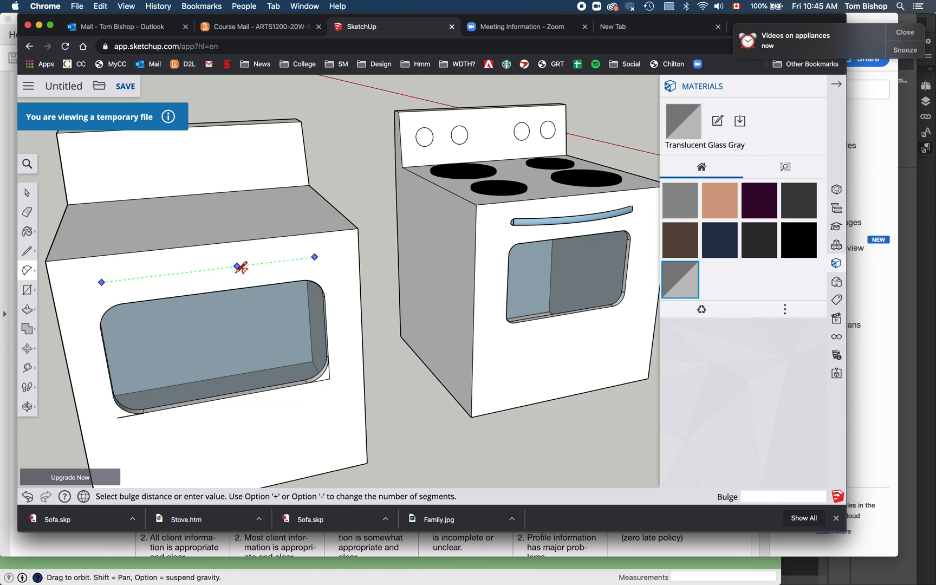
Bow a 2-Point Arc across the front above the window as the handle path.
{"action": "left_click_drag", "start_coordinate": [240, 265], "coordinate": [254, 320]}
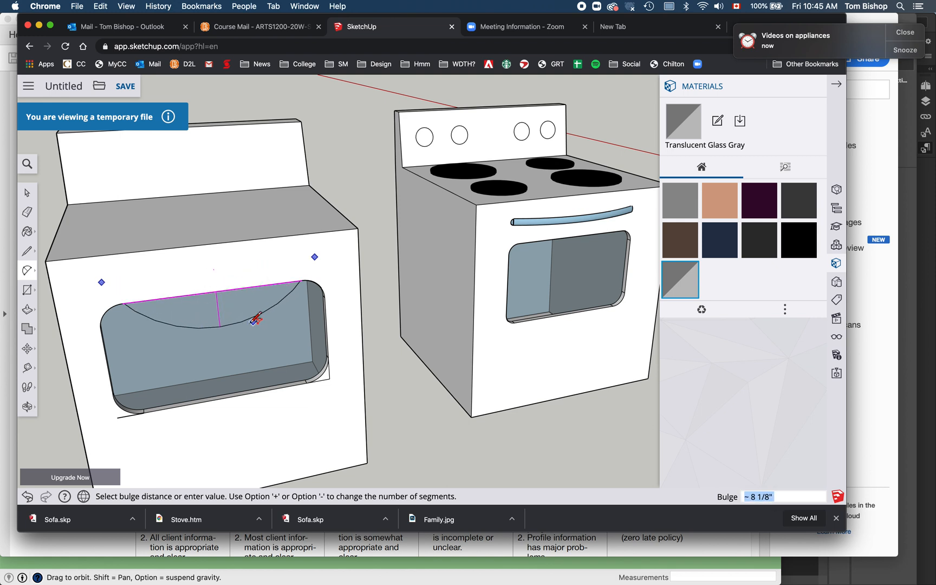
{"action": "left_click_drag", "start_coordinate": [255, 321], "coordinate": [276, 294]}
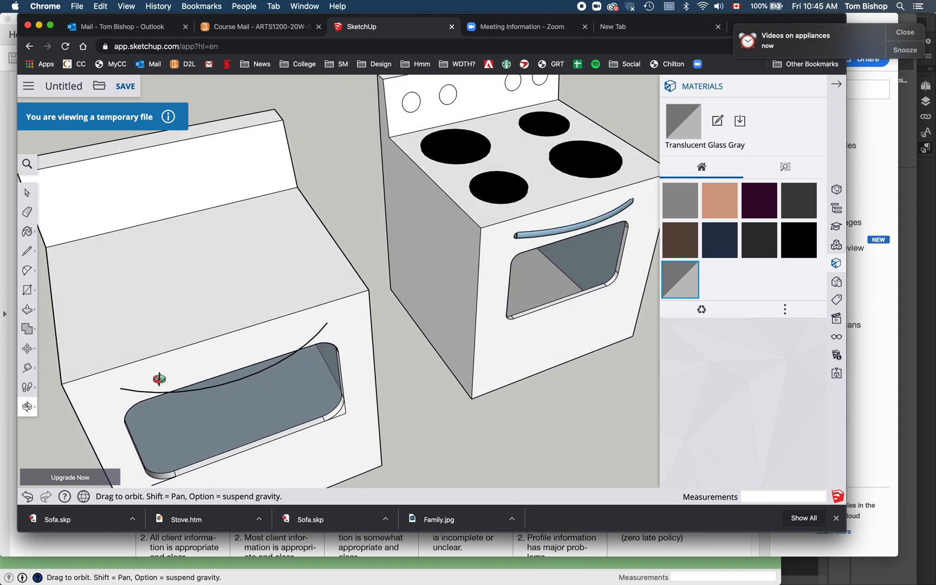
{"action": "left_click_drag", "start_coordinate": [159, 379], "coordinate": [39, 288]}
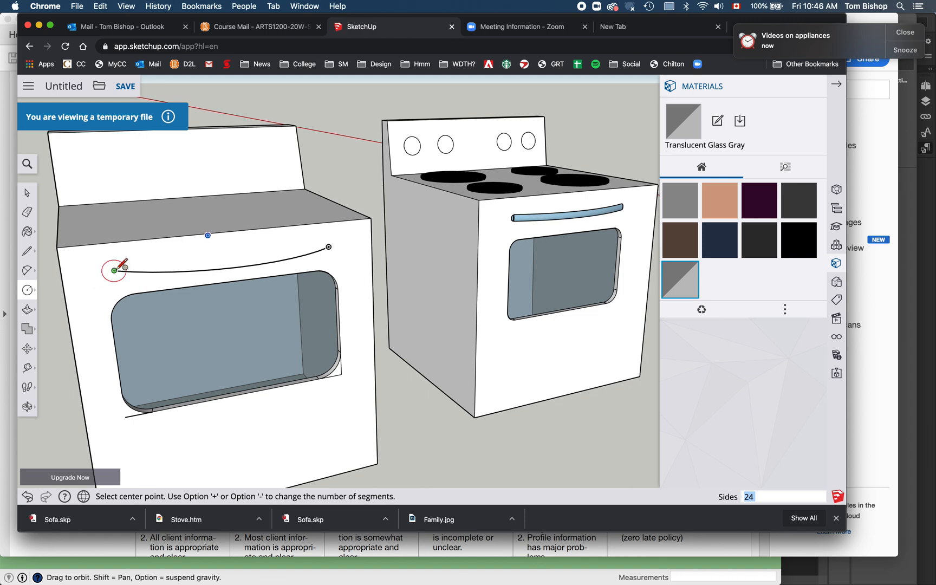
Draw a 3/8-inch radius circle centered on the arc's left endpoint.
{"action": "left_click", "coordinate": [114, 270]}
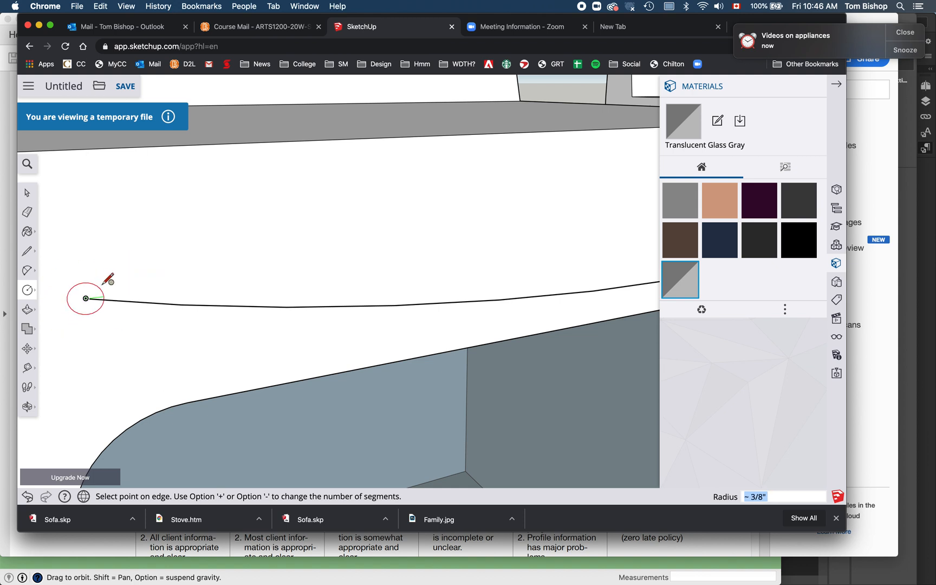
{"action": "left_click", "coordinate": [85, 299]}
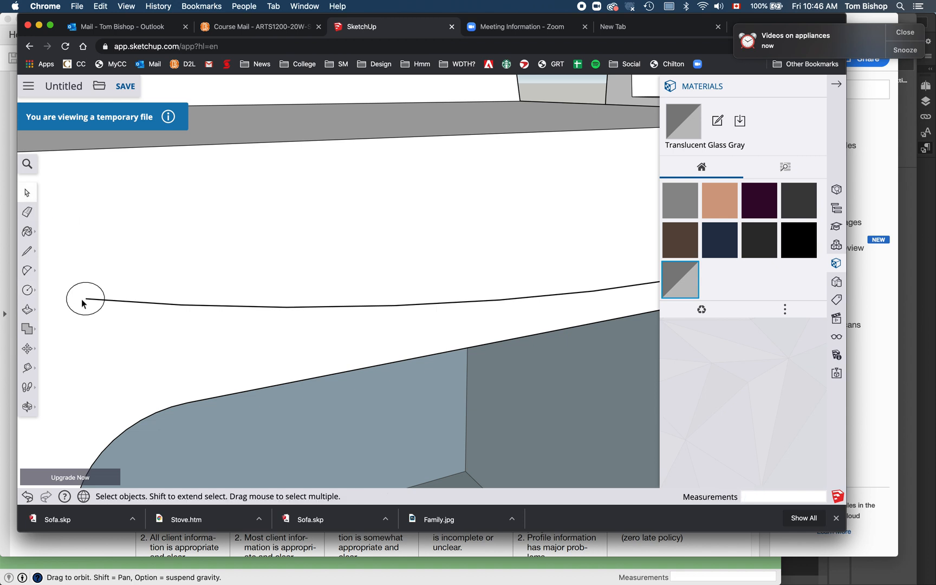
{"action": "mouse_move", "coordinate": [101, 313]}
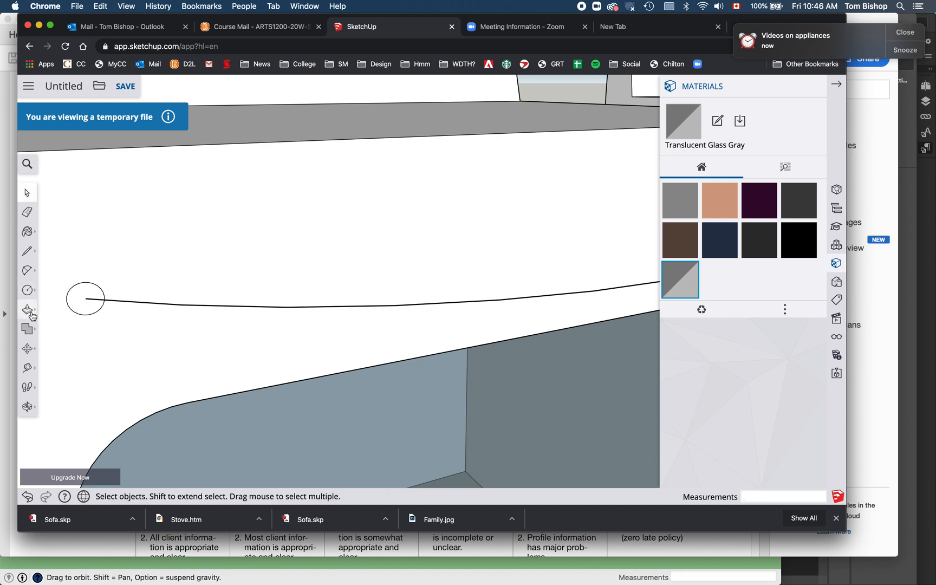
Sweep the circle along the arc with Follow Me to form the tubular handle.
{"action": "left_click", "coordinate": [27, 309]}
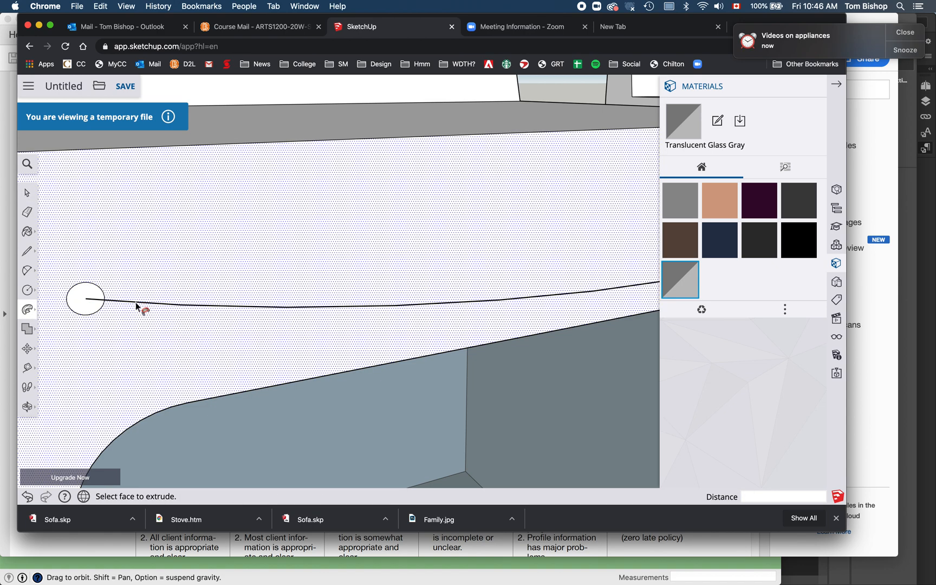
{"action": "left_click", "coordinate": [26, 192]}
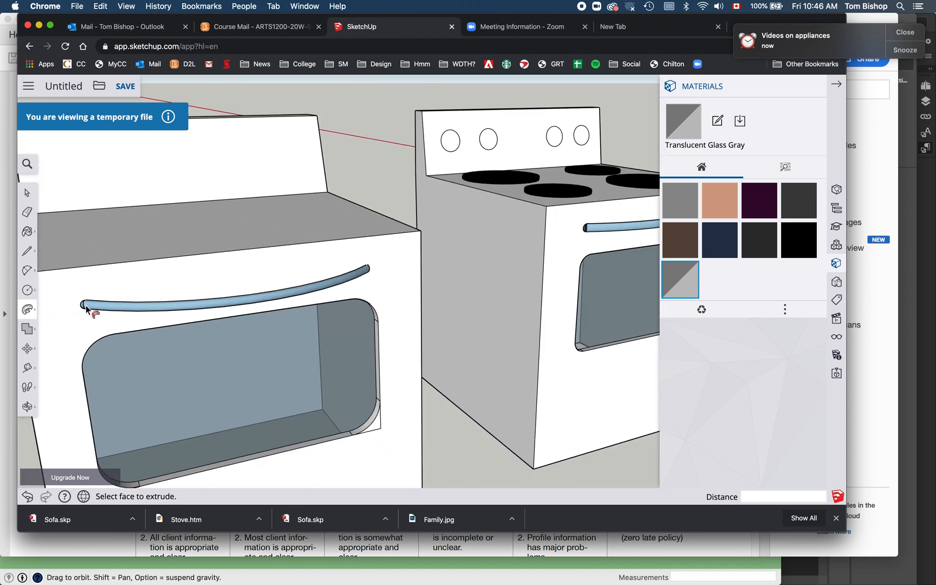
{"action": "mouse_move", "coordinate": [588, 7]}
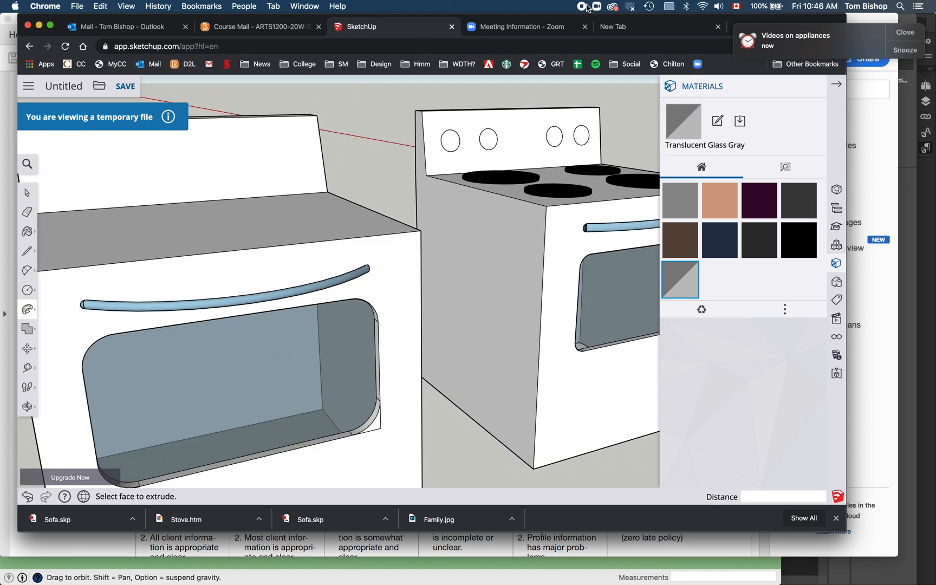